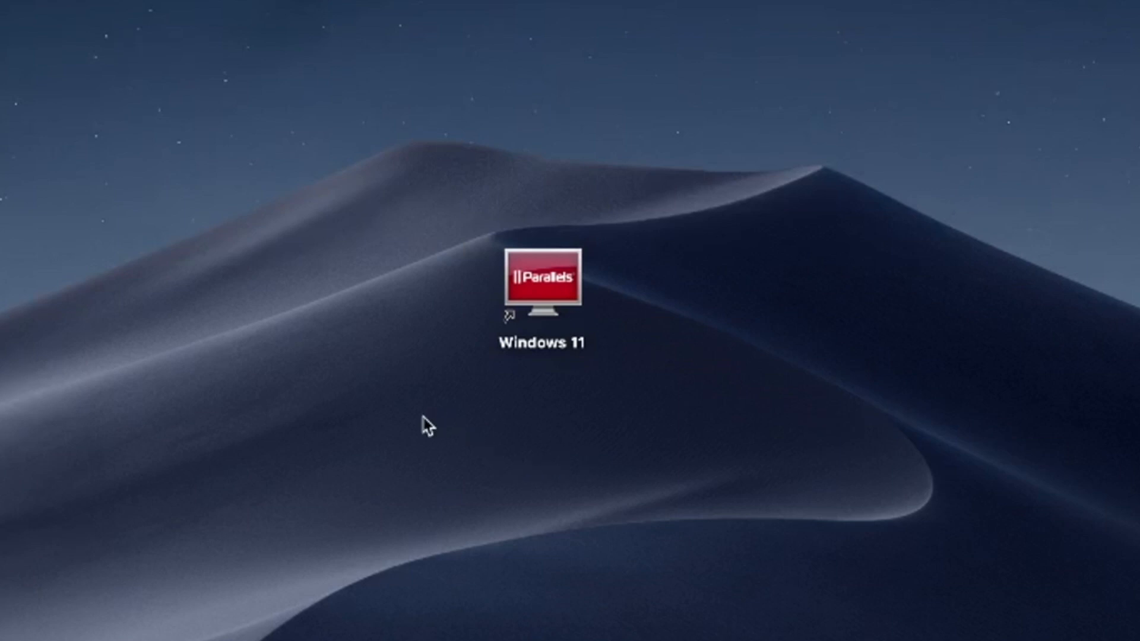
pyautogui.moveTo(418, 444)
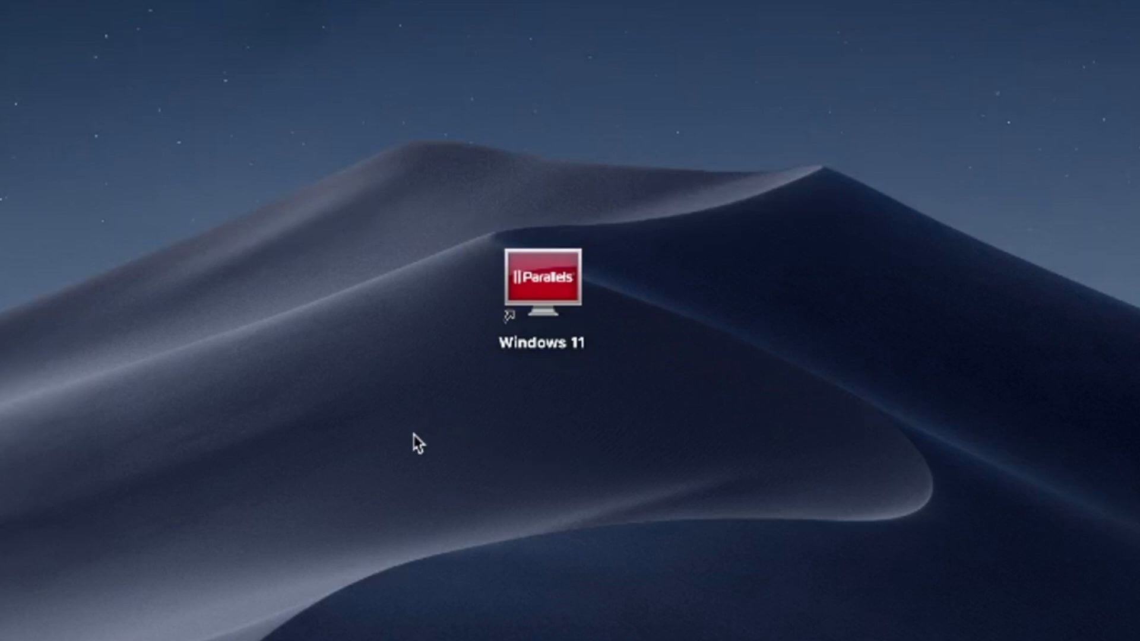
# - Select the Windows 11 virtual machine shortcut to reach the Windows desktop with the flame-icon shortcut
pyautogui.moveTo(417, 443); pyautogui.dragTo(686, 153)
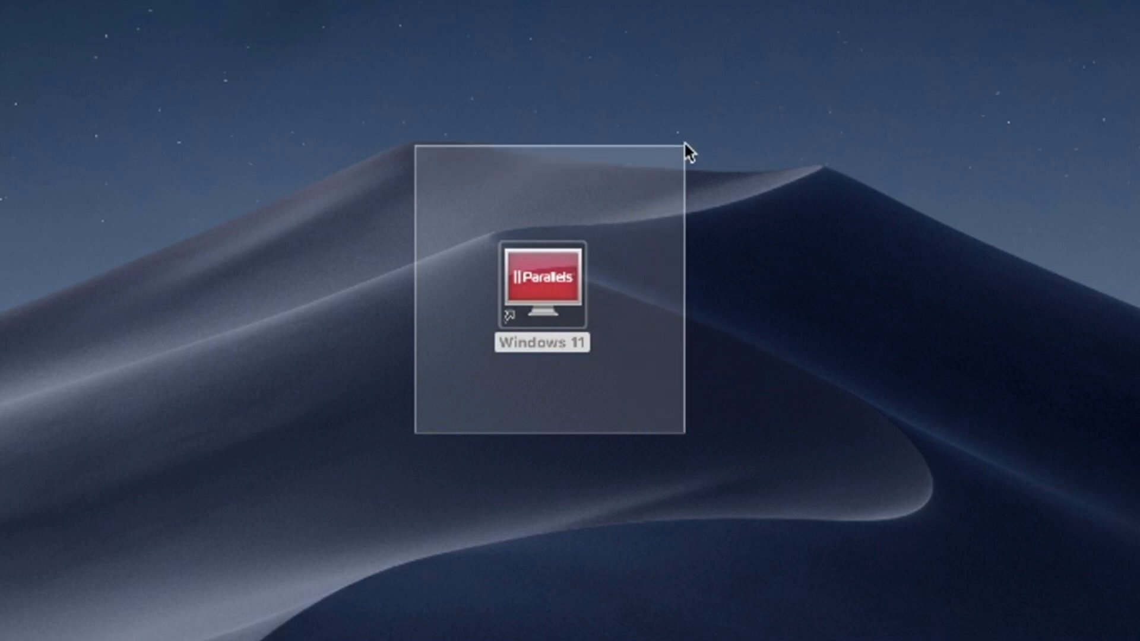
pyautogui.click(542, 283)
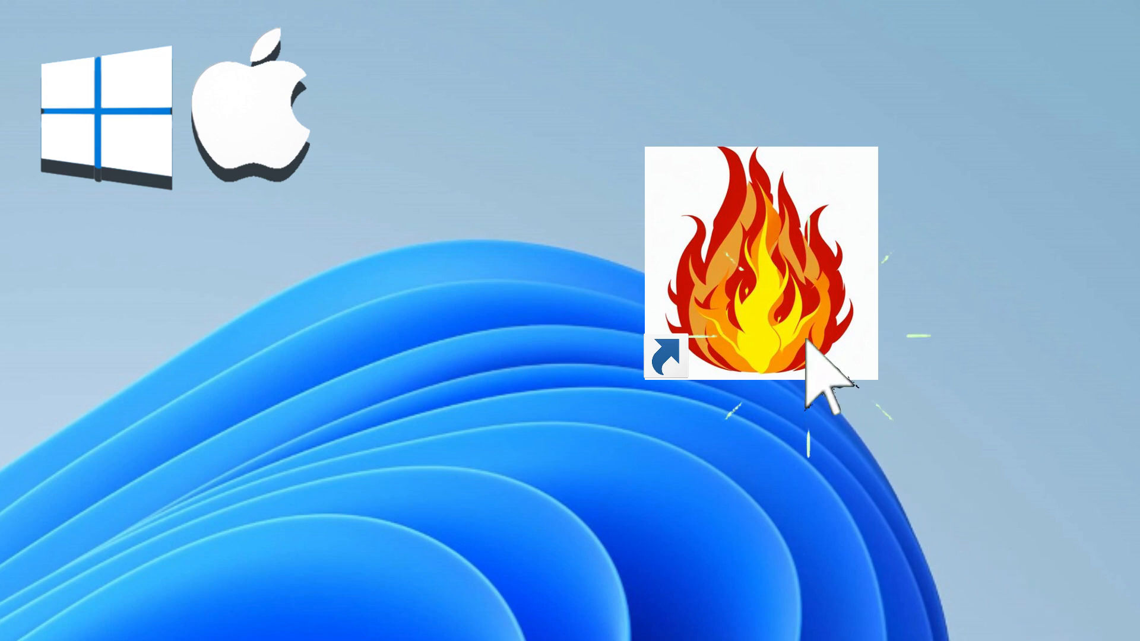
pyautogui.moveTo(985, 534)
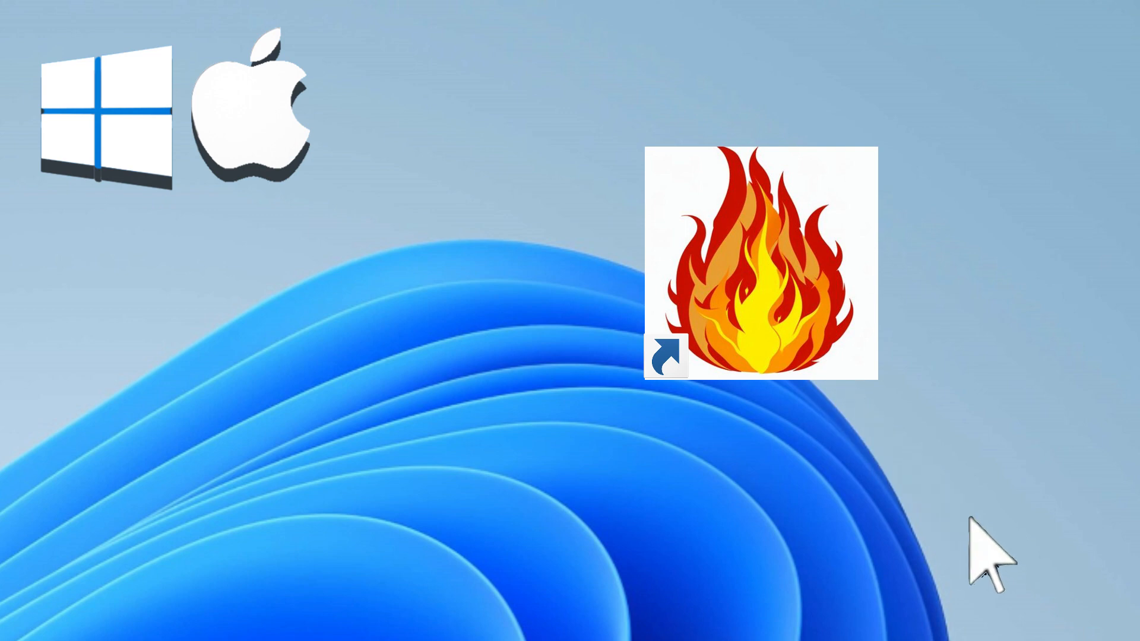